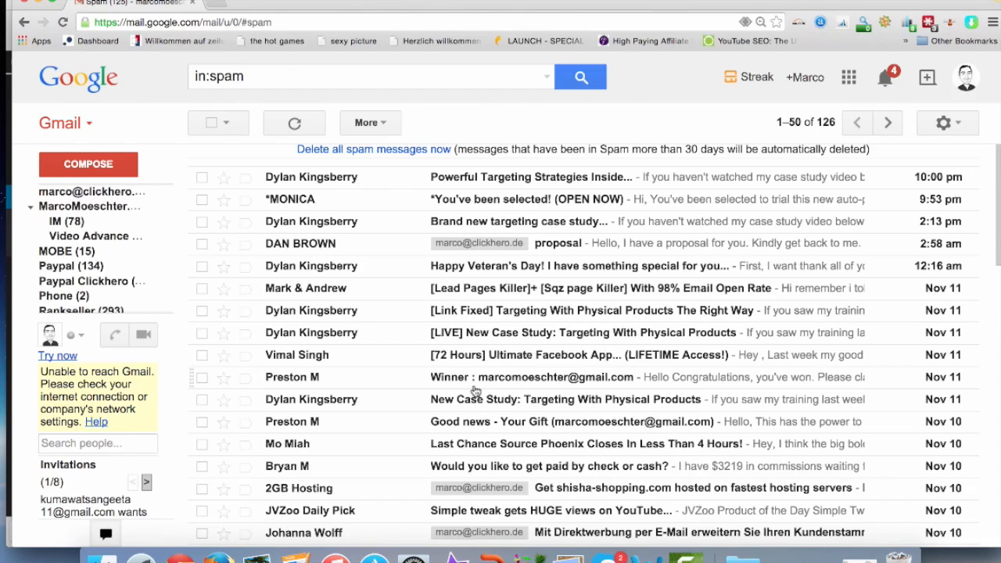
Step: Scroll down to the *MONICA spam sender and show their contact card with Add to contacts
{"action": "scroll", "scroll_direction": "down", "scroll_amount": 3}
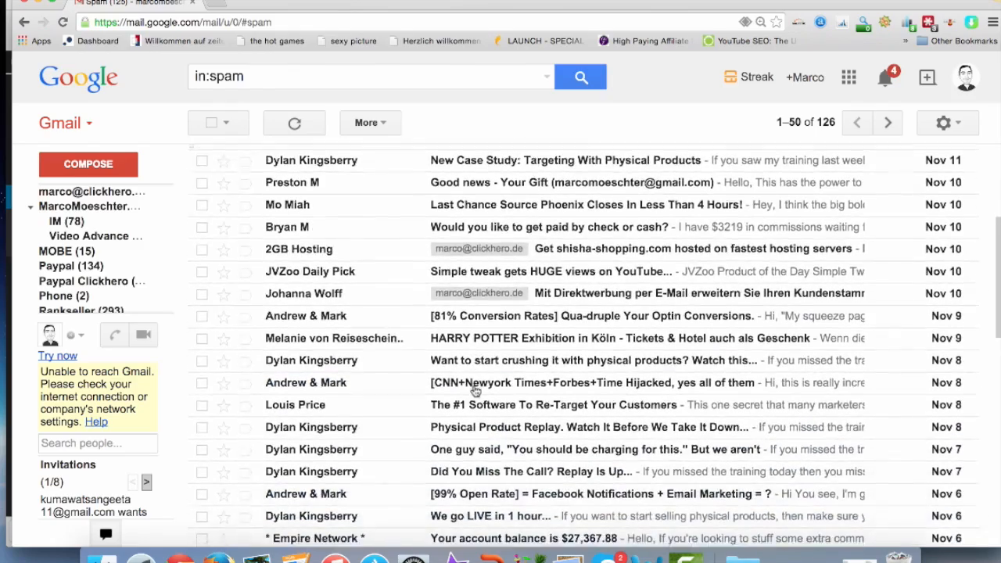
{"action": "scroll", "scroll_direction": "down", "scroll_amount": 3}
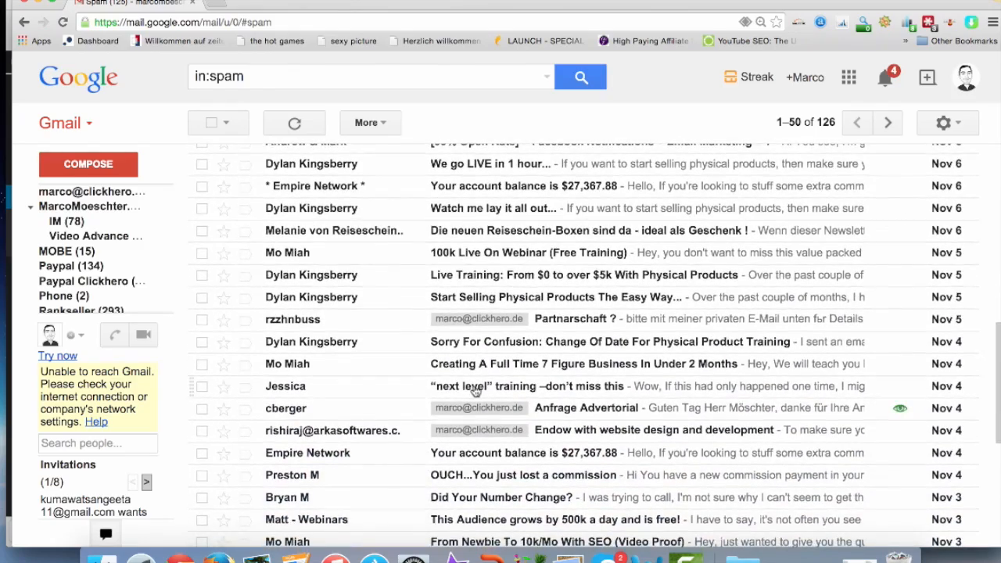
{"action": "scroll", "scroll_direction": "down", "scroll_amount": 3}
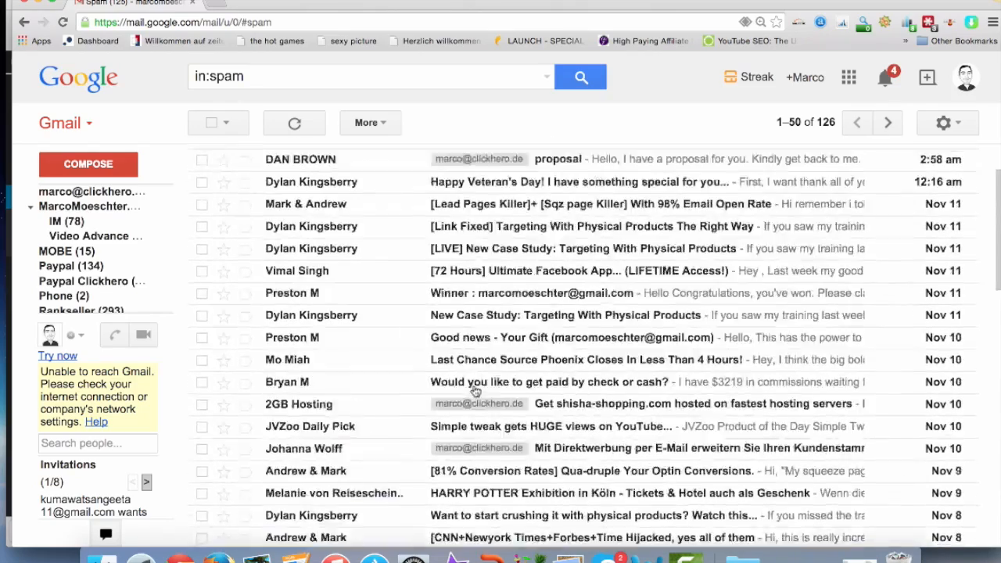
{"action": "left_click", "coordinate": [294, 123]}
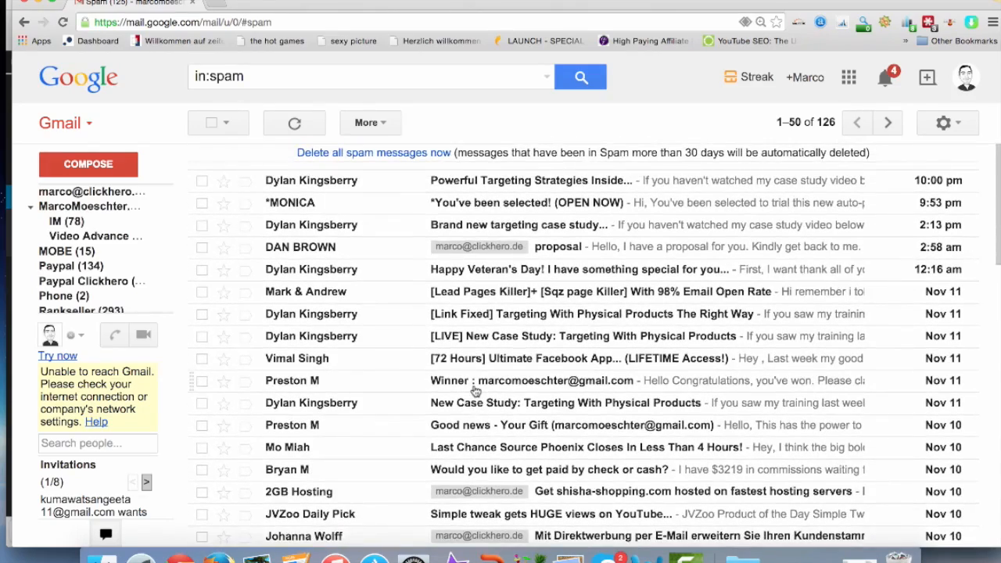
{"action": "mouse_move", "coordinate": [312, 231]}
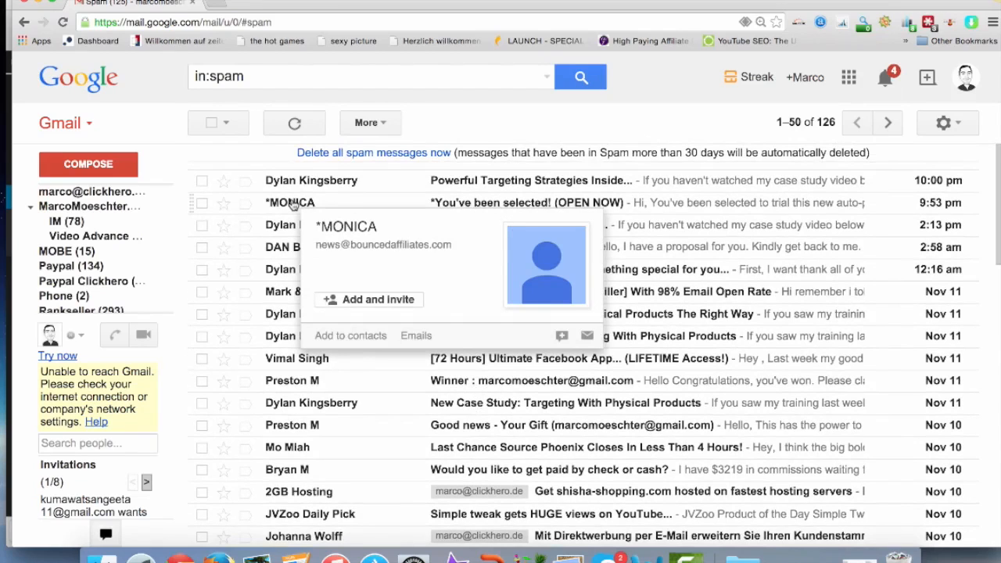
{"action": "mouse_move", "coordinate": [293, 266]}
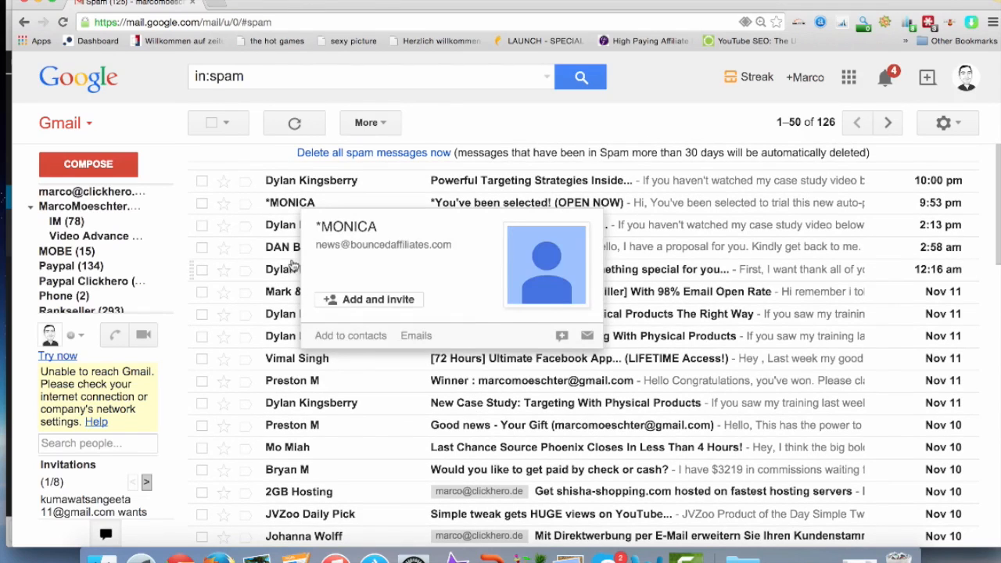
{"action": "mouse_move", "coordinate": [293, 247]}
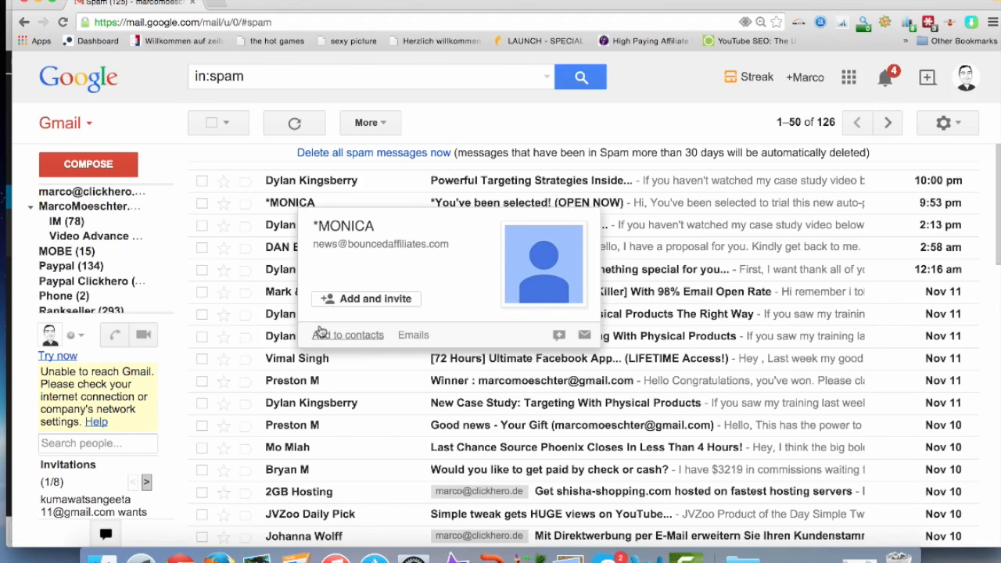
{"action": "mouse_move", "coordinate": [347, 334]}
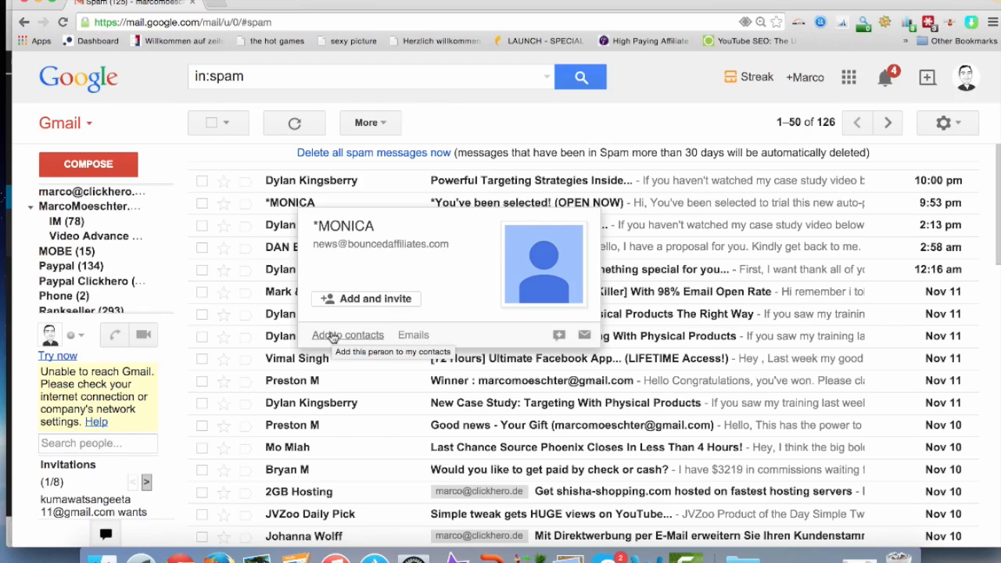
{"action": "mouse_move", "coordinate": [360, 325]}
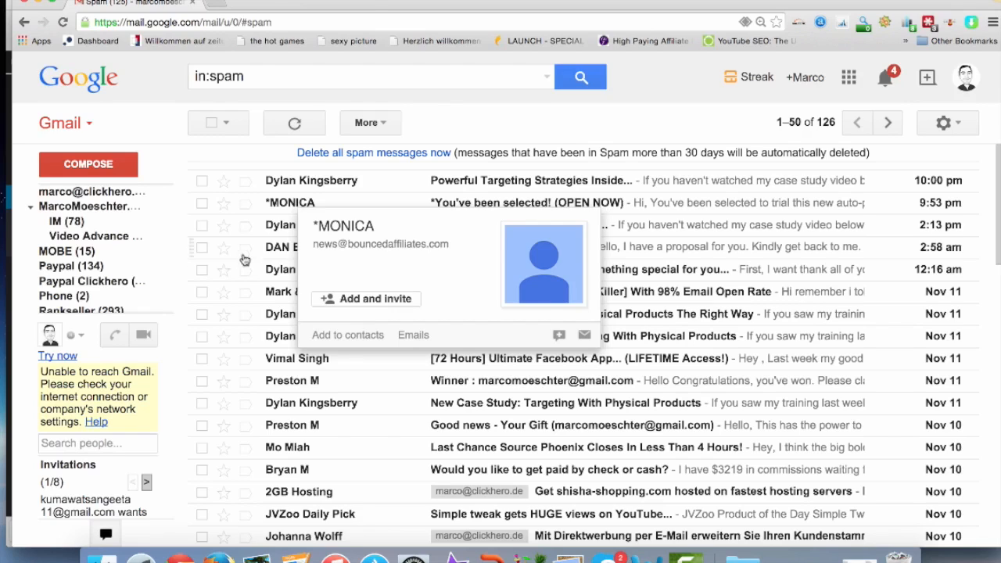
Step: Open the *MONICA auto-profit software spam email from the Spam list
{"action": "left_click", "coordinate": [526, 203]}
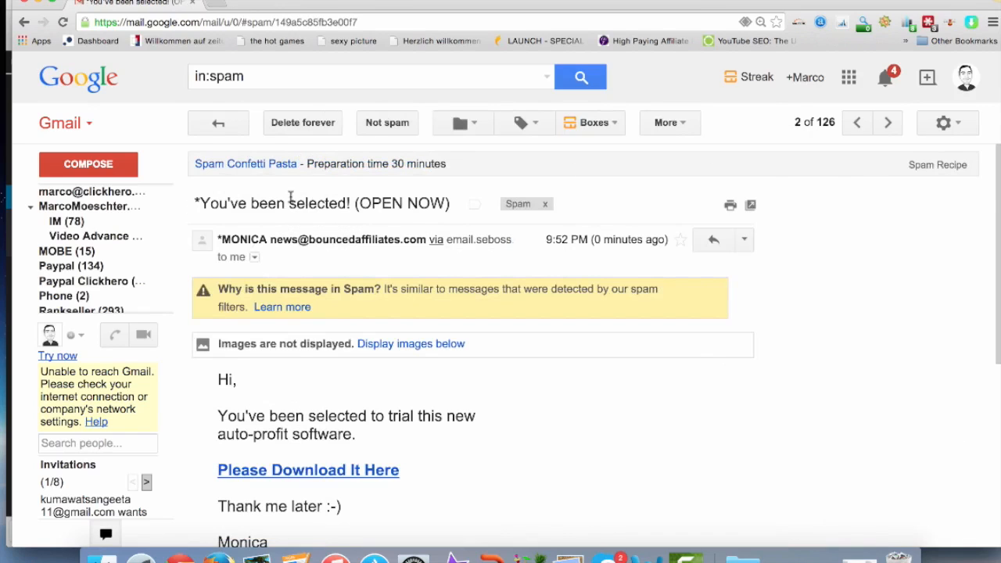
{"action": "mouse_move", "coordinate": [555, 358]}
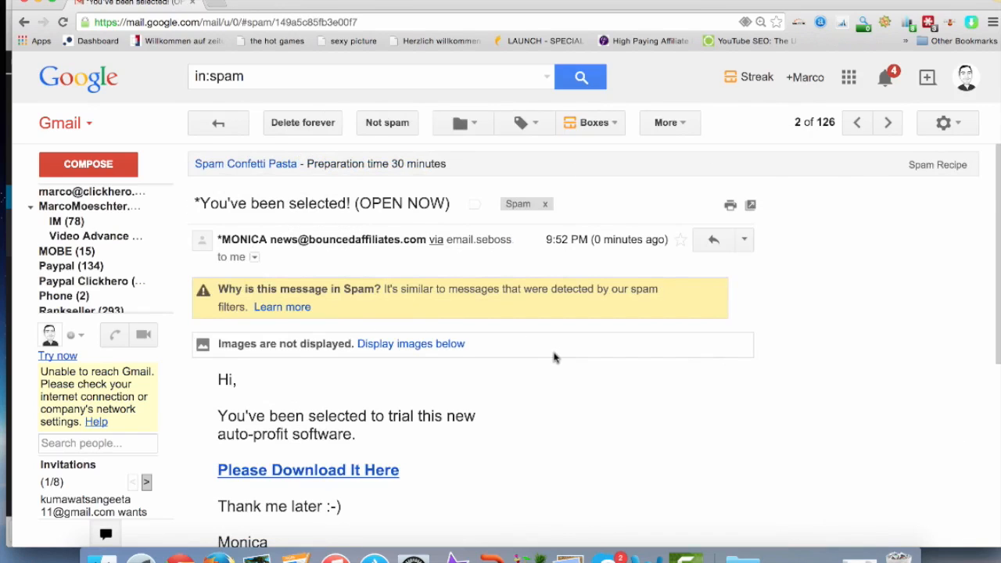
{"action": "mouse_move", "coordinate": [442, 317]}
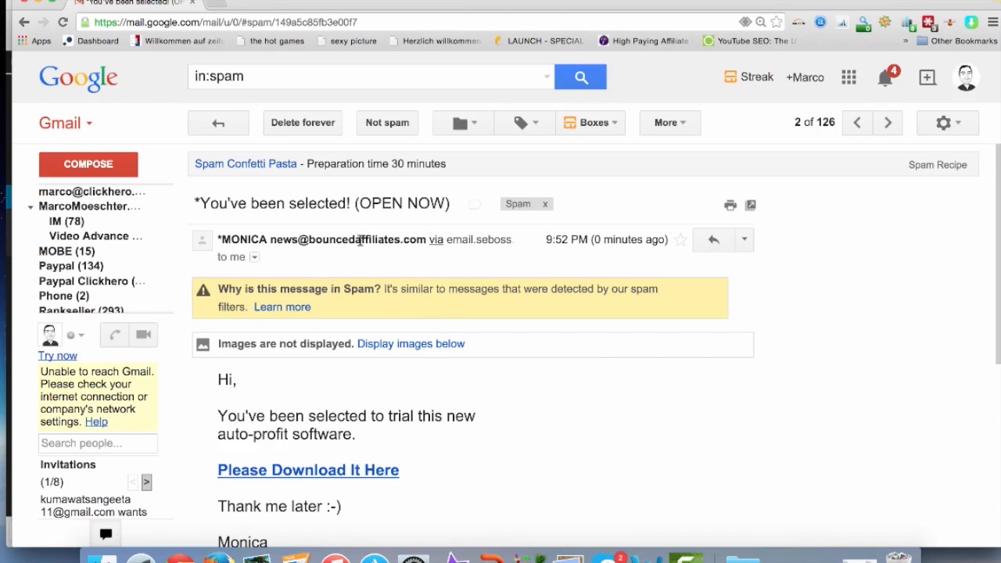
{"action": "mouse_move", "coordinate": [359, 239]}
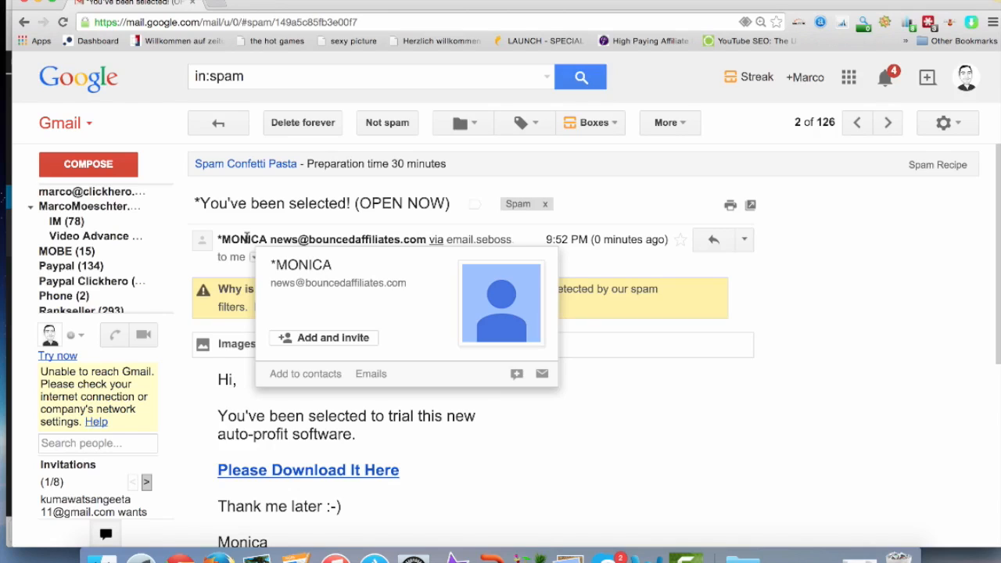
{"action": "mouse_move", "coordinate": [257, 238]}
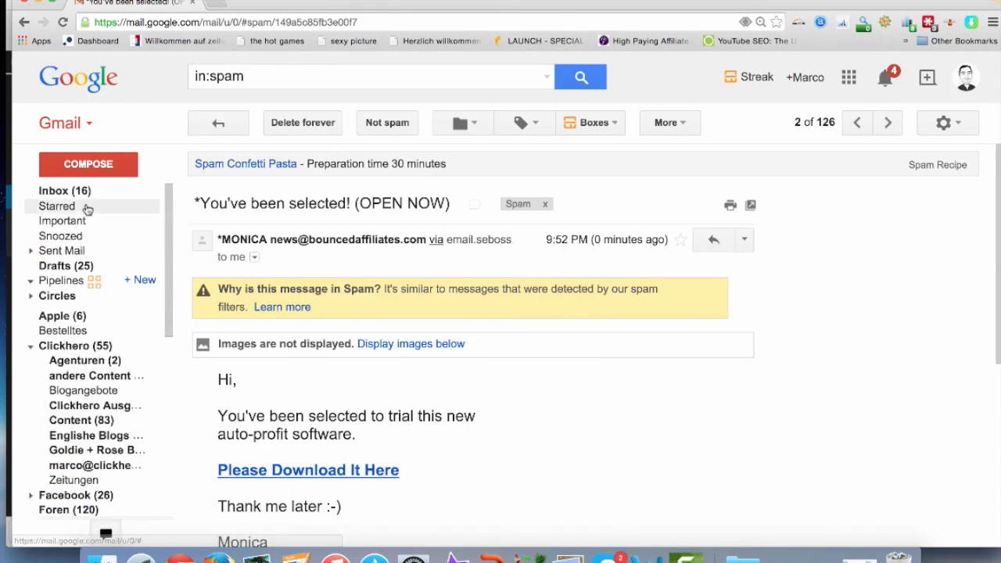
Step: Return to the Inbox and view the Promotions tab with the JVZoo and WarriorPlus offers
{"action": "left_click", "coordinate": [53, 190]}
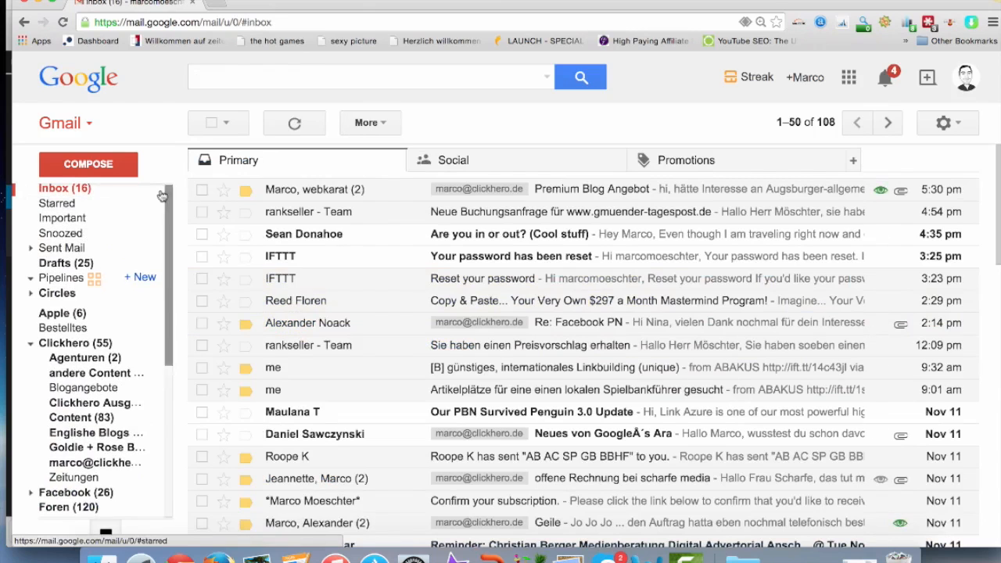
{"action": "left_click", "coordinate": [685, 159]}
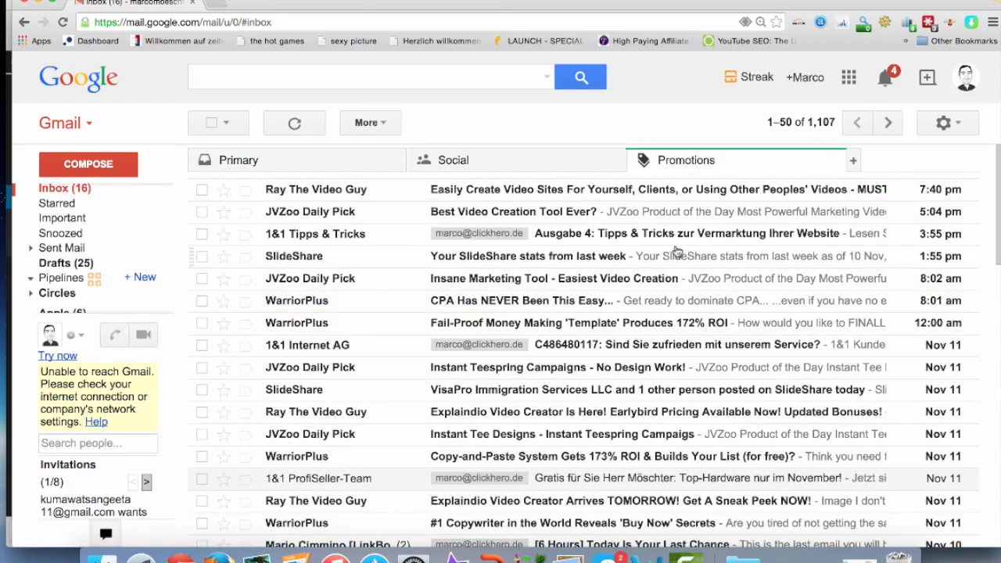
{"action": "mouse_move", "coordinate": [383, 458]}
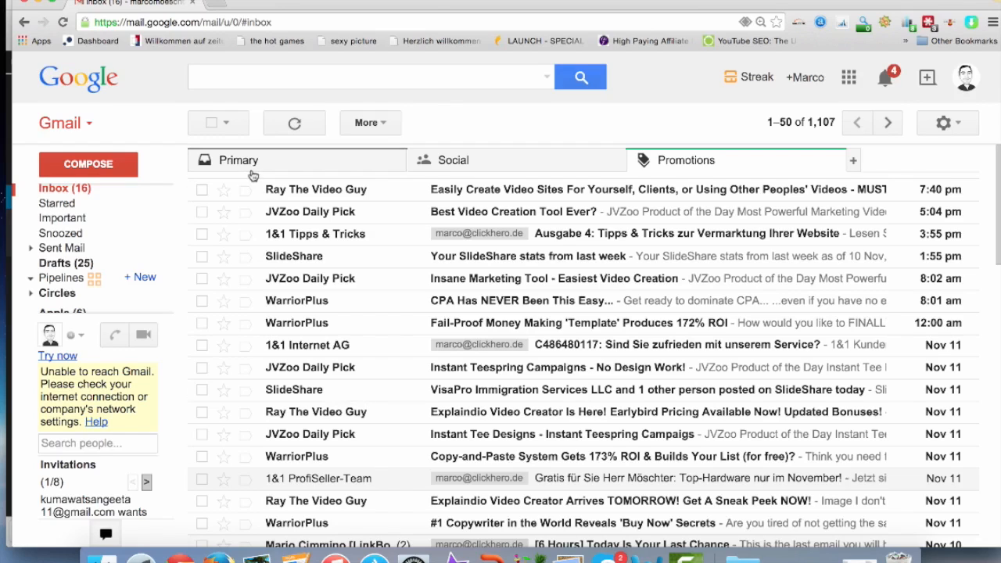
{"action": "mouse_move", "coordinate": [255, 149]}
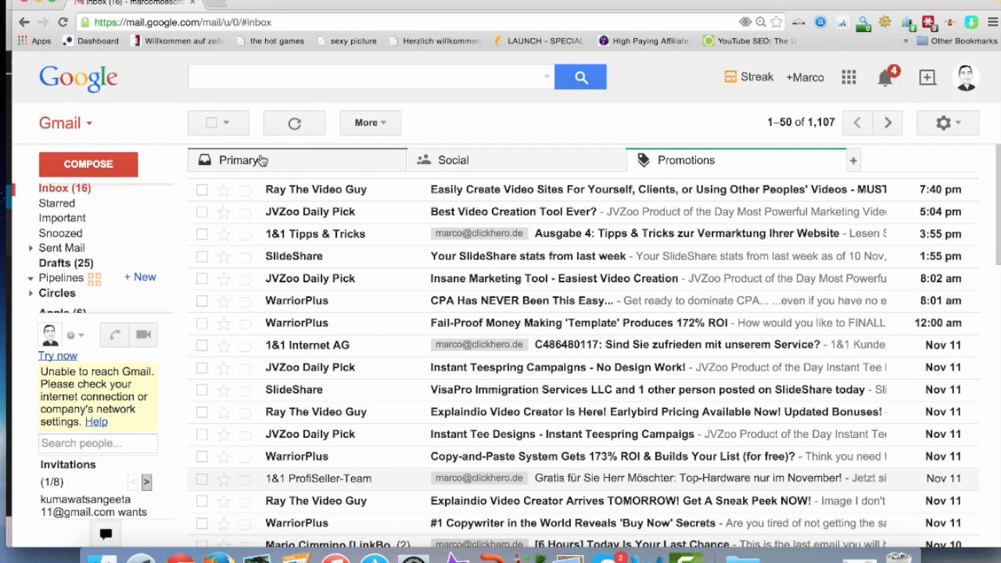
{"action": "left_click", "coordinate": [704, 170]}
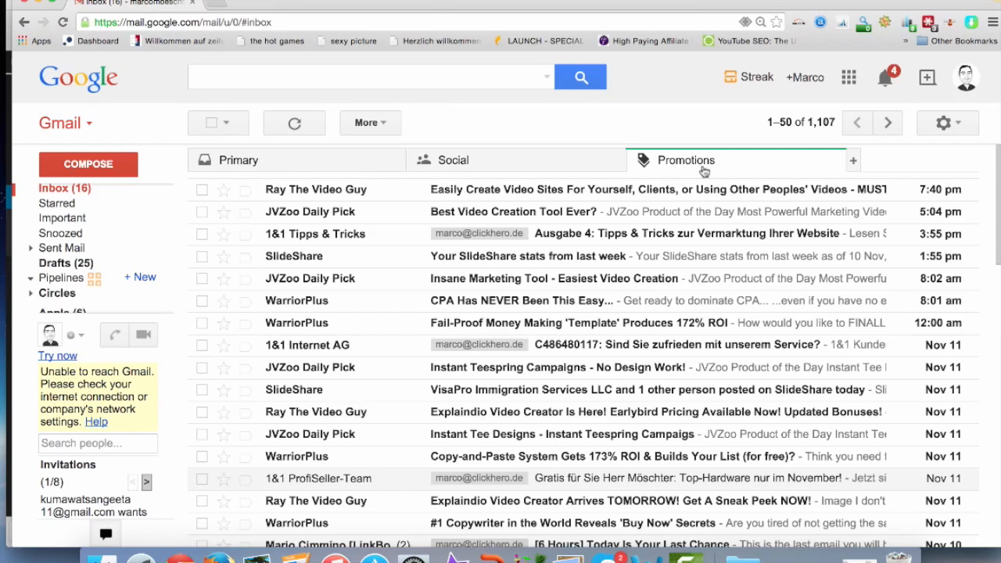
{"action": "mouse_move", "coordinate": [356, 335]}
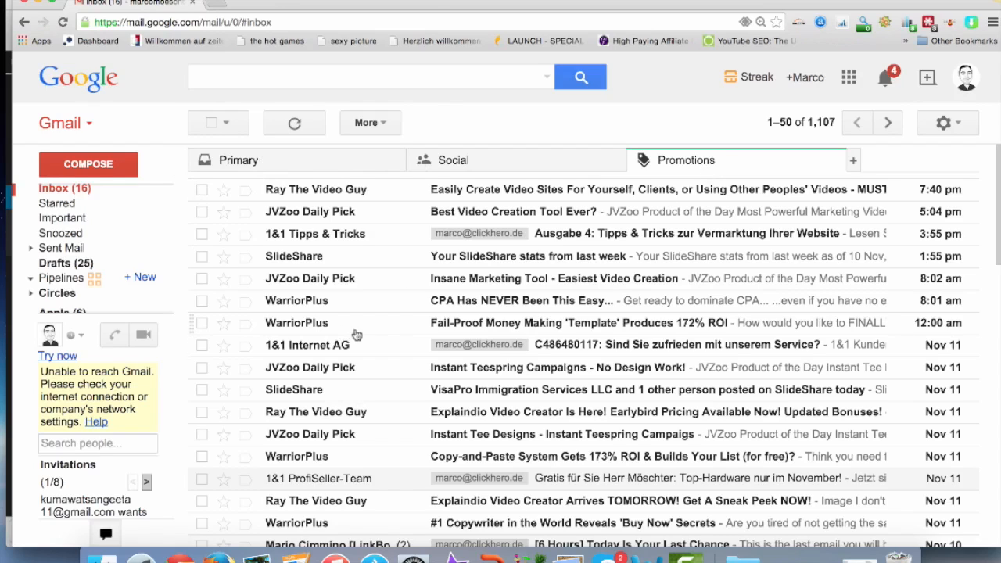
{"action": "mouse_move", "coordinate": [384, 347]}
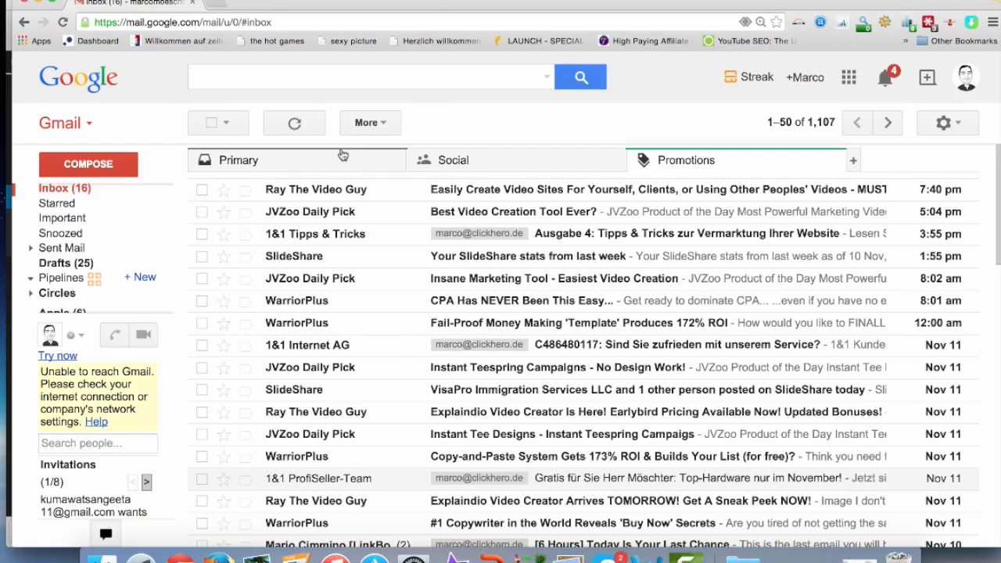
{"action": "mouse_move", "coordinate": [246, 219]}
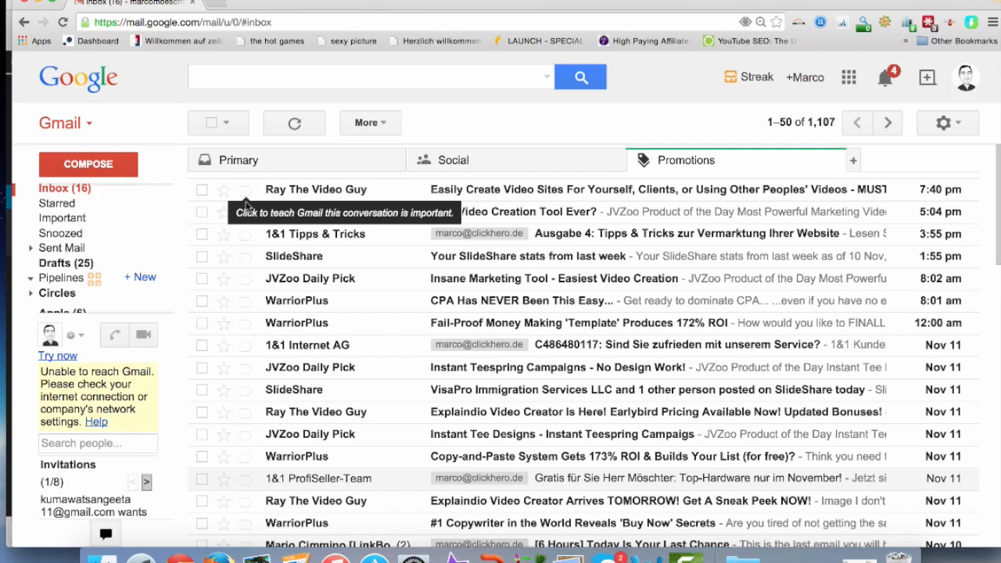
{"action": "mouse_move", "coordinate": [221, 202]}
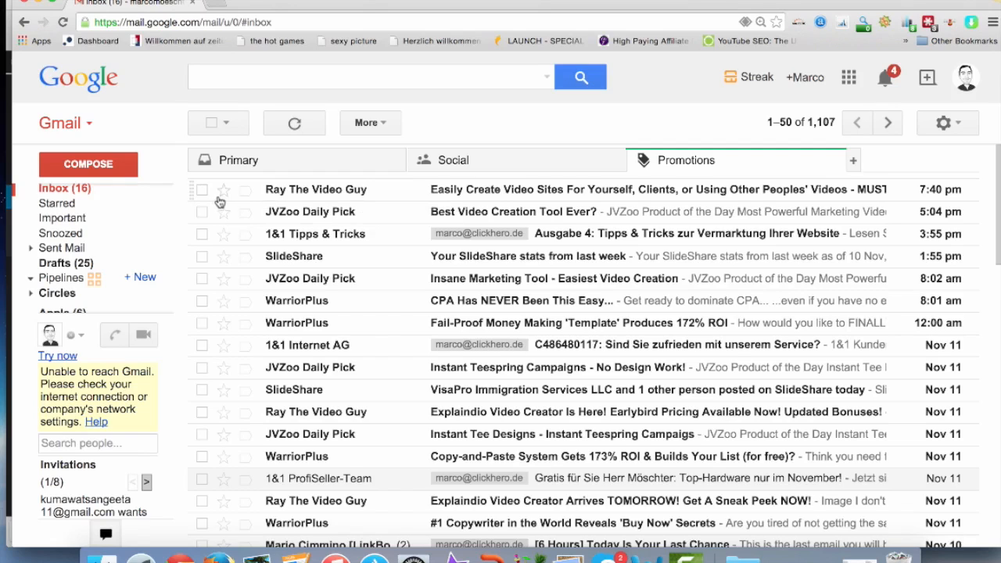
{"action": "mouse_move", "coordinate": [224, 191]}
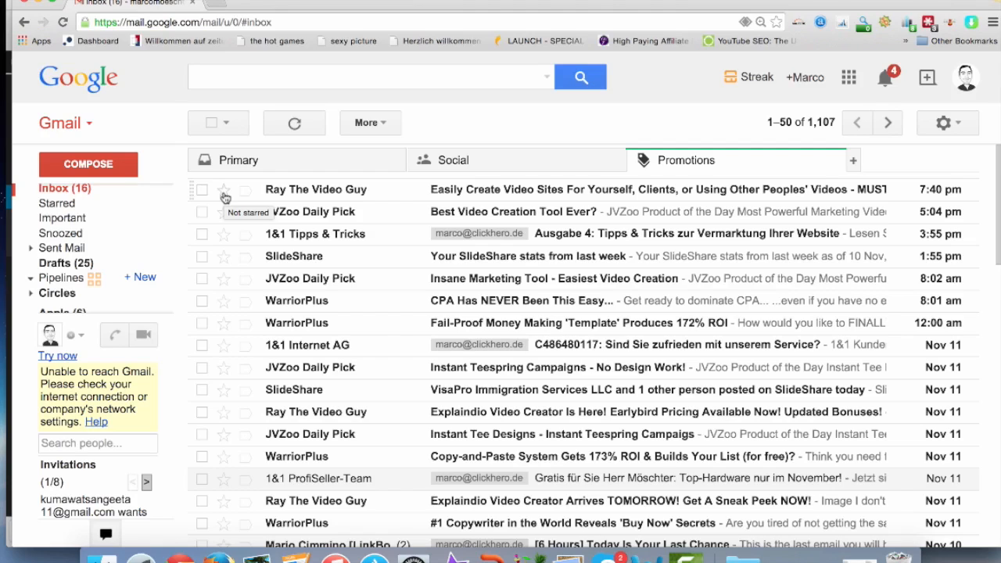
{"action": "mouse_move", "coordinate": [311, 197]}
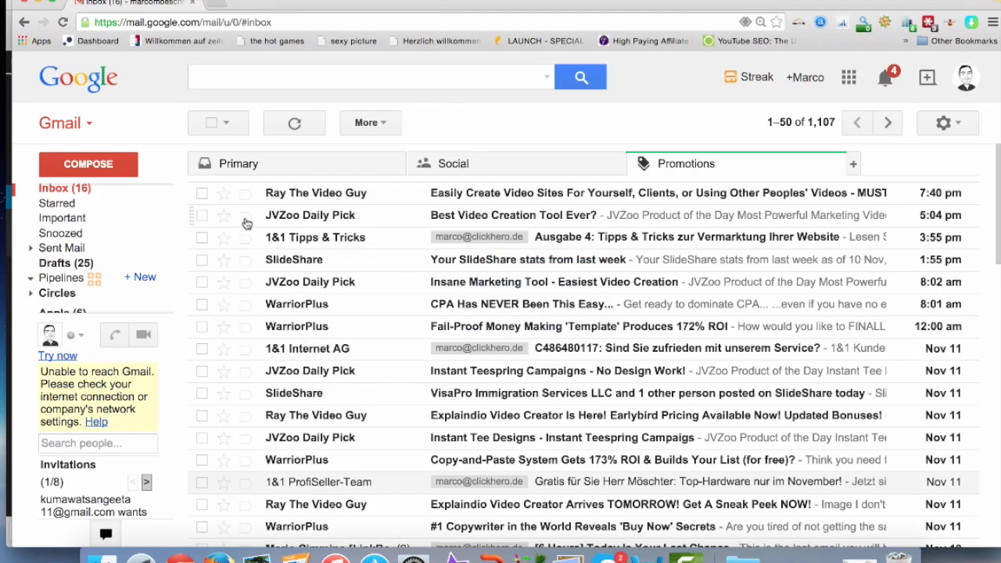
{"action": "mouse_move", "coordinate": [242, 199]}
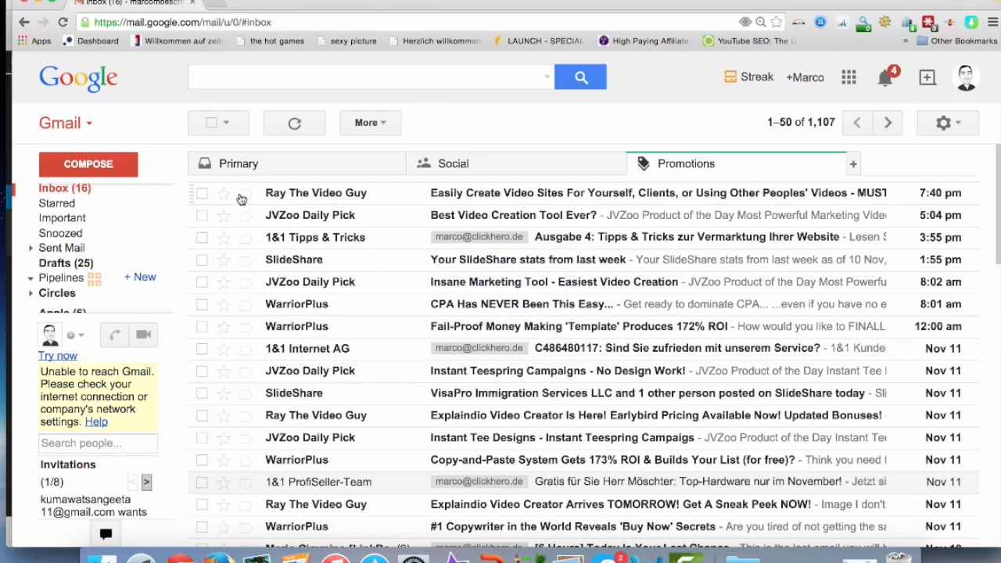